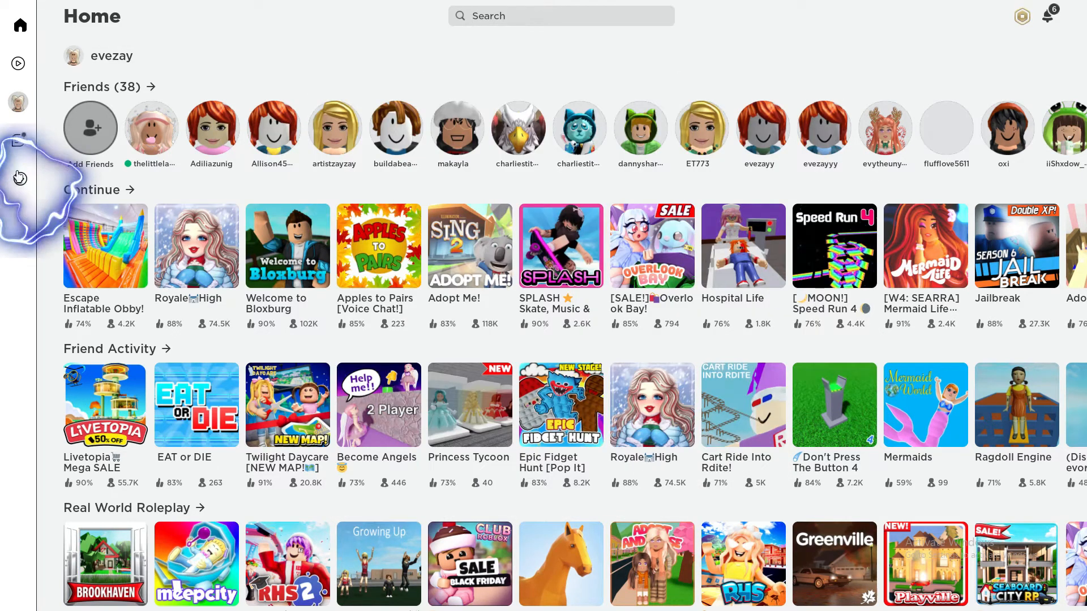
Open the Messages inbox from the More page in the sidebar
{"action": "left_click", "coordinate": [18, 178]}
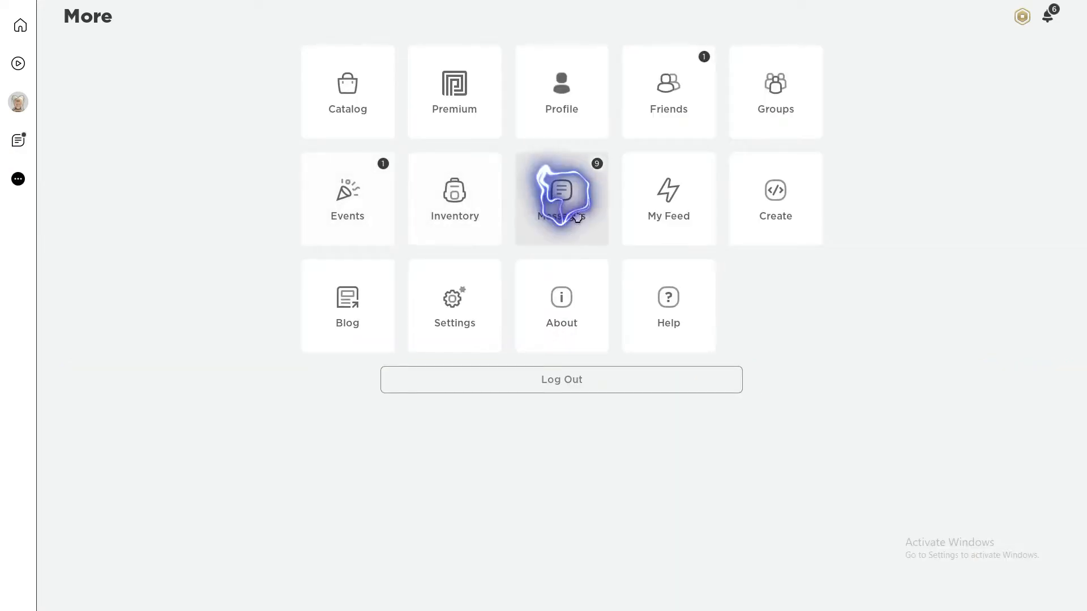
{"action": "left_click", "coordinate": [562, 198]}
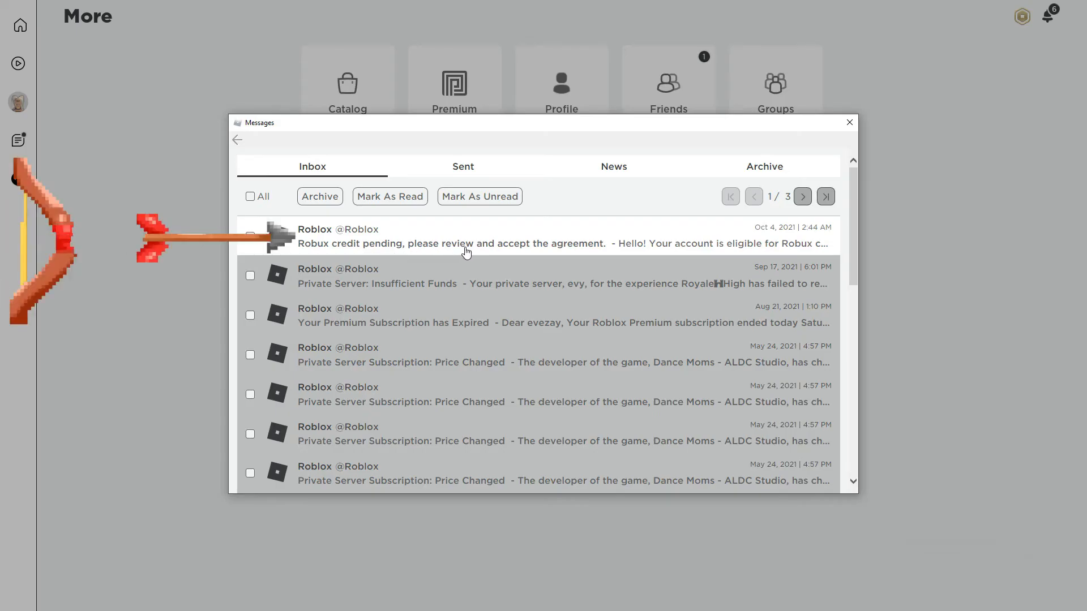
{"action": "mouse_move", "coordinate": [619, 247]}
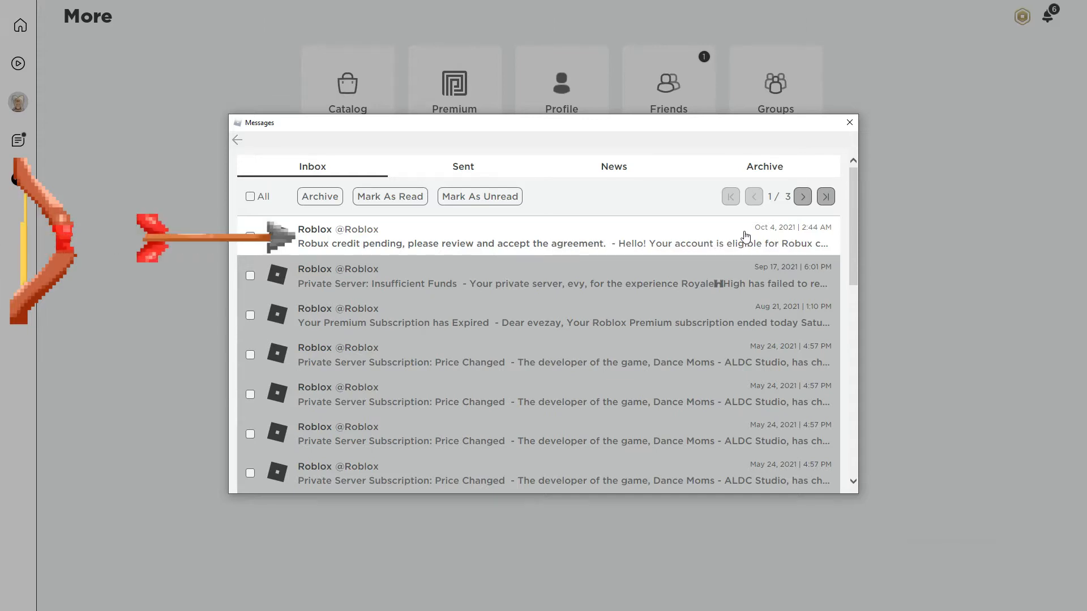
Read the 'Robux credit pending' message, then close Messages to return to More
{"action": "left_click", "coordinate": [451, 244]}
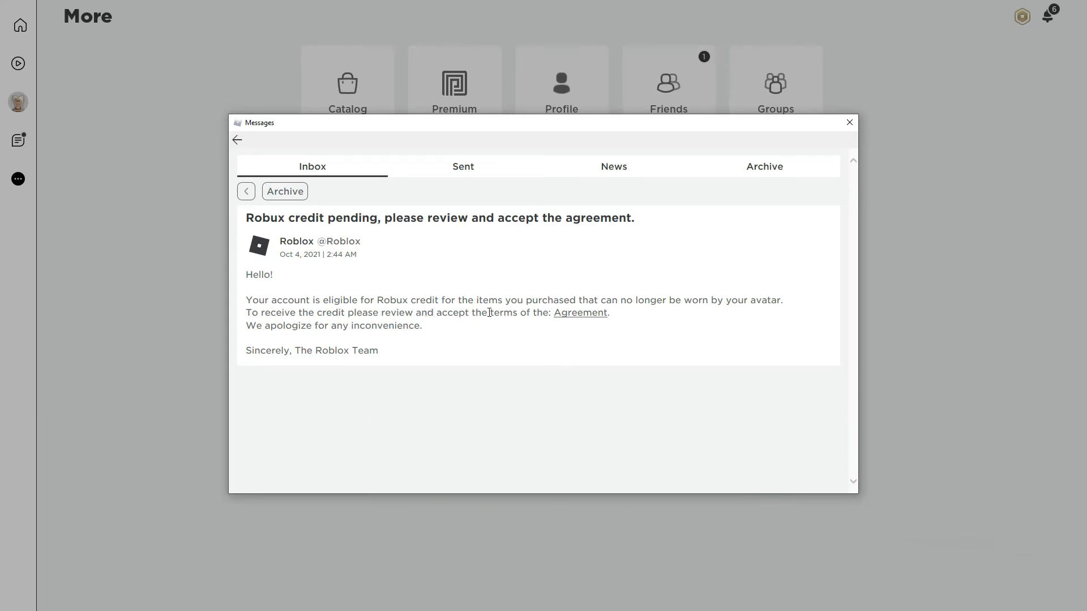
{"action": "mouse_move", "coordinate": [672, 306]}
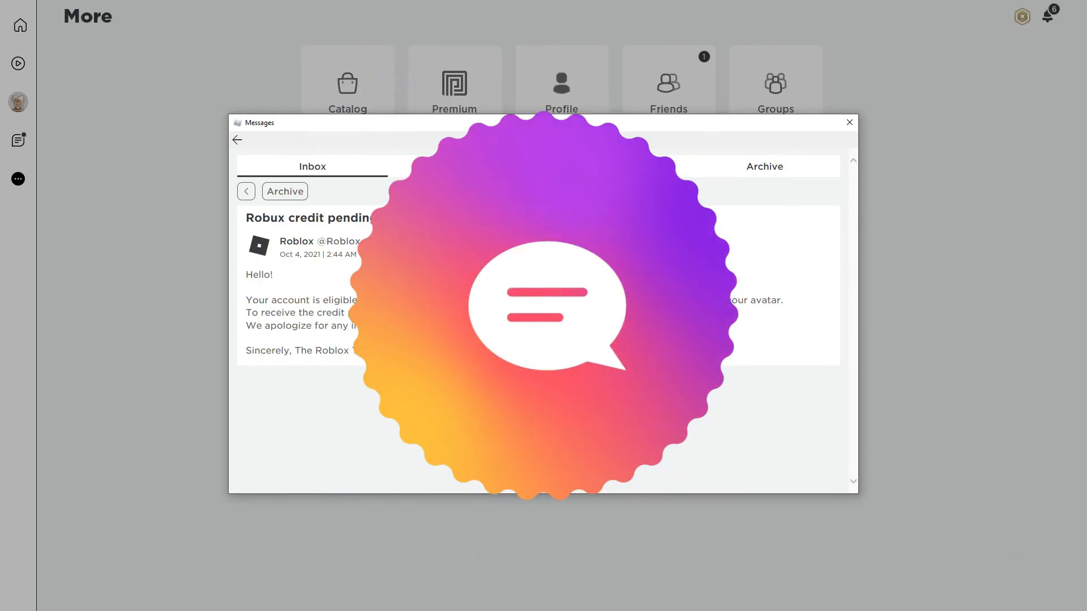
{"action": "left_click", "coordinate": [849, 122]}
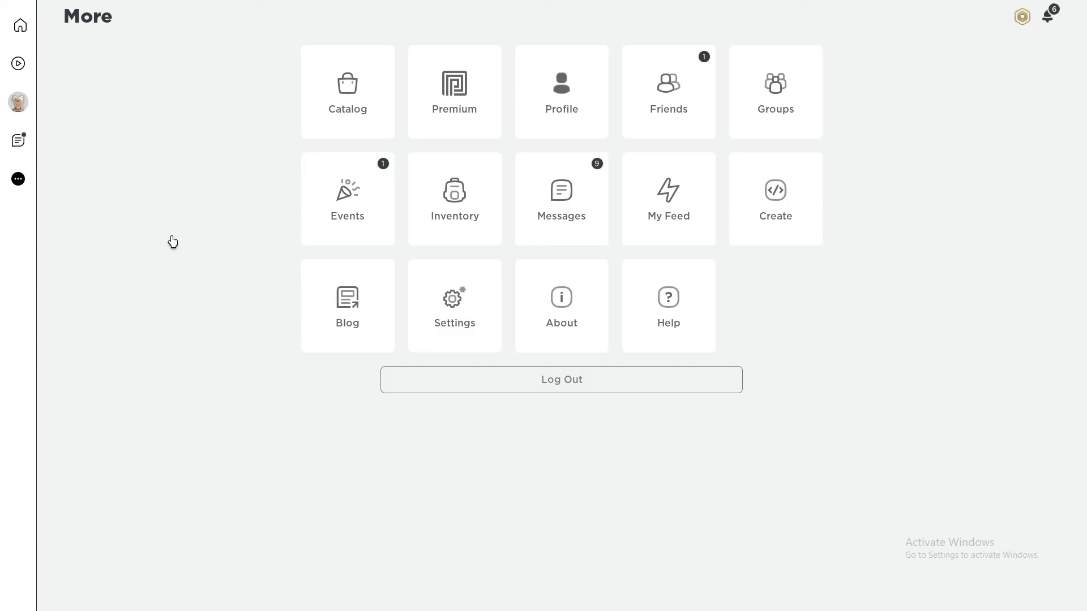